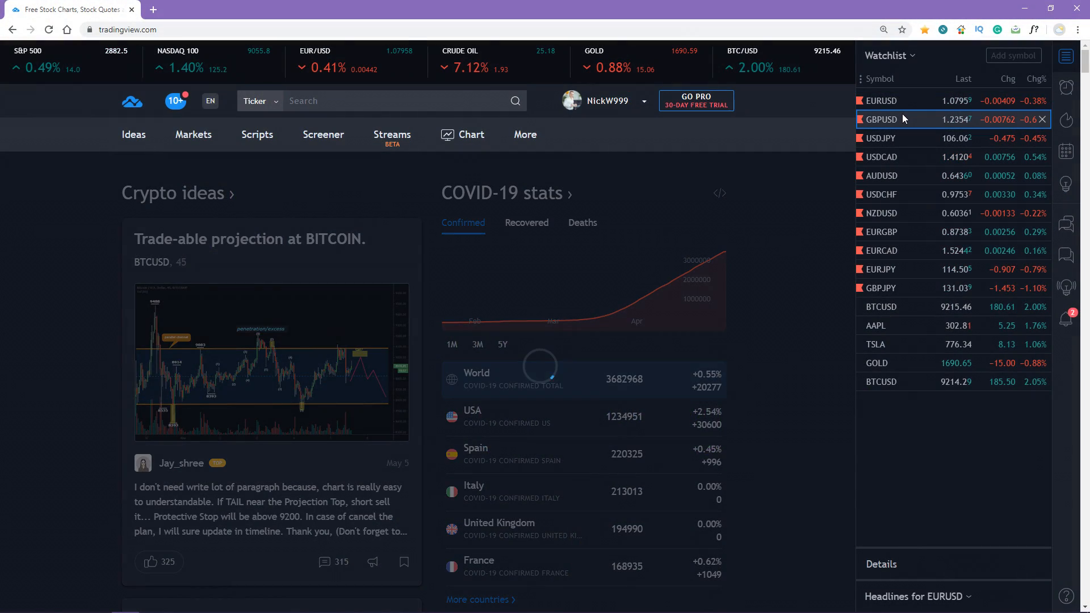
# Bring up GBPUSD from the watchlist and show its full technical analysis with the Strong Sell summary
pyautogui.click(881, 119)
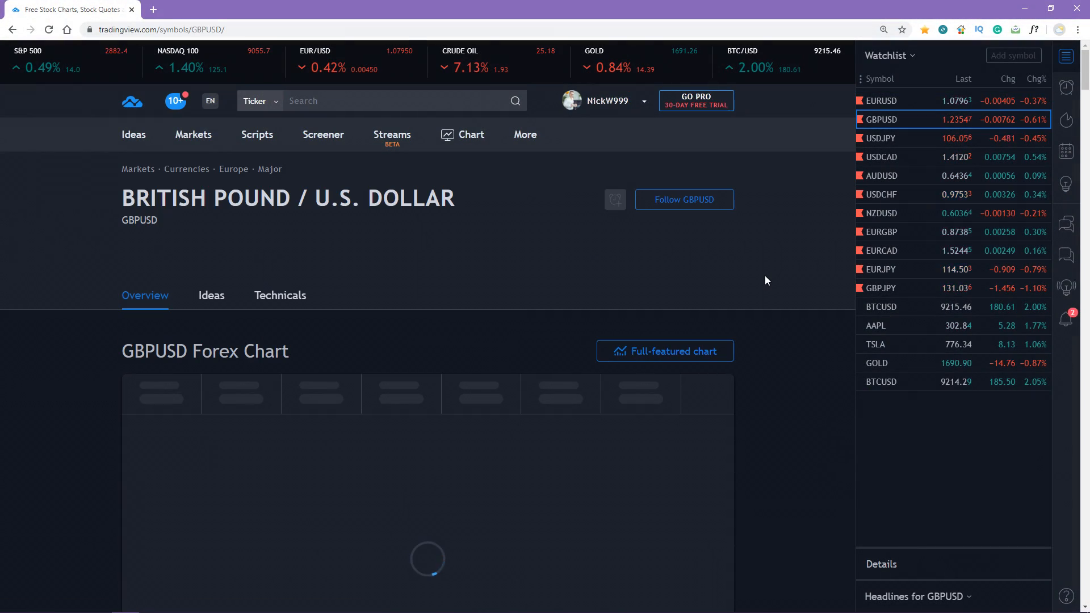
pyautogui.scroll(-3)
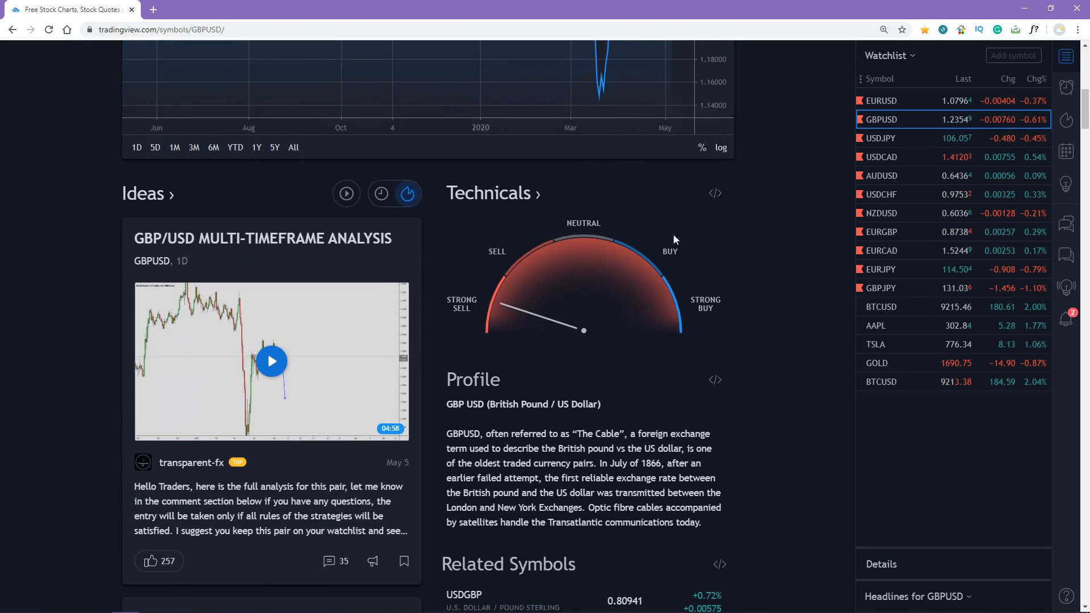
pyautogui.click(491, 193)
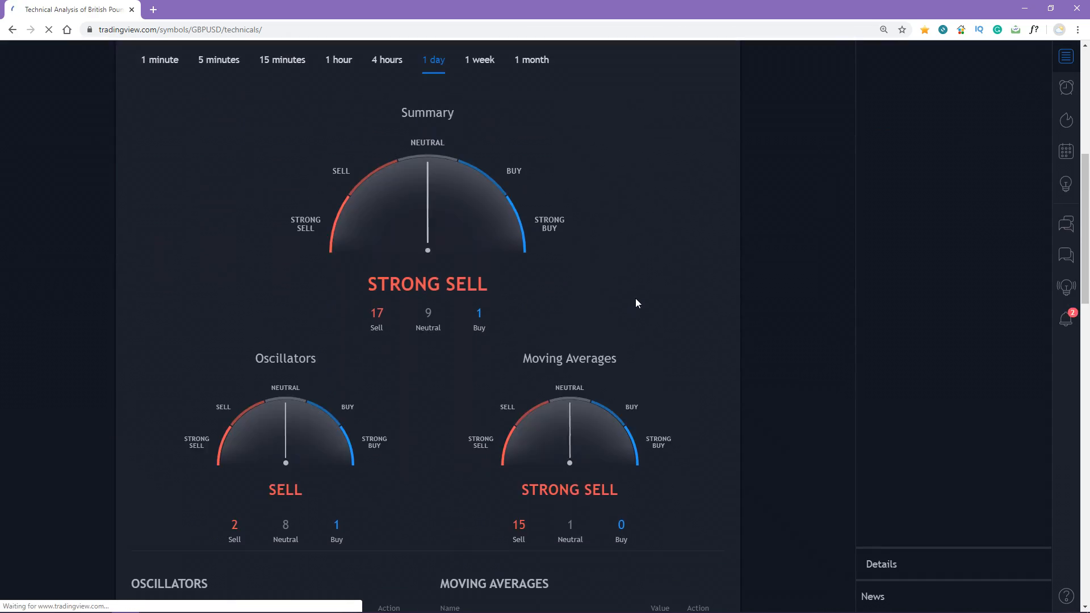
# Switch the GBPUSD technicals to 15 minutes and review the oscillator and moving average tables
pyautogui.click(1065, 56)
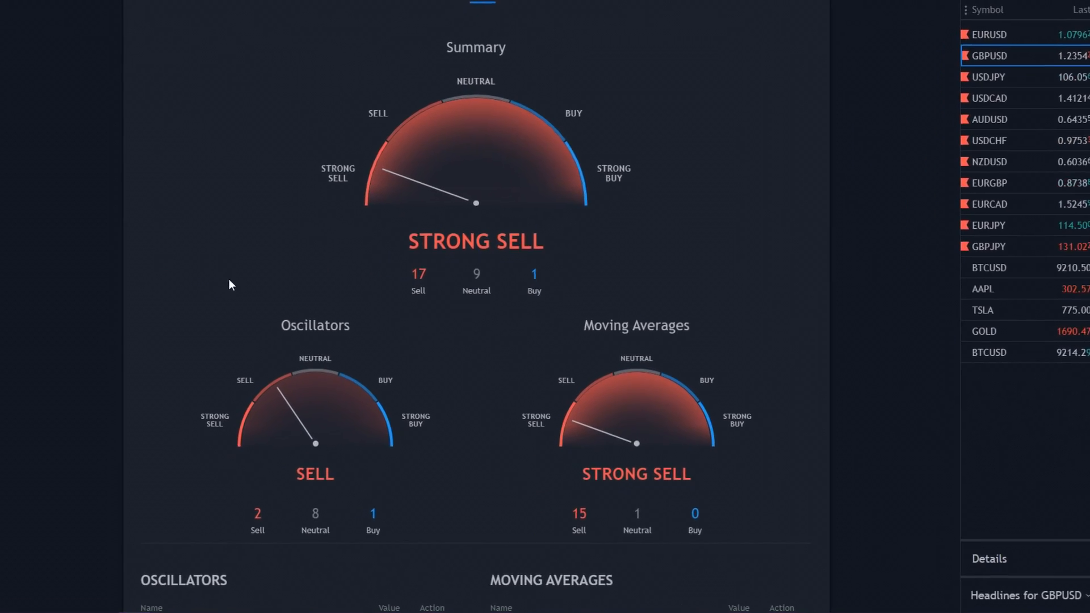
pyautogui.scroll(-3)
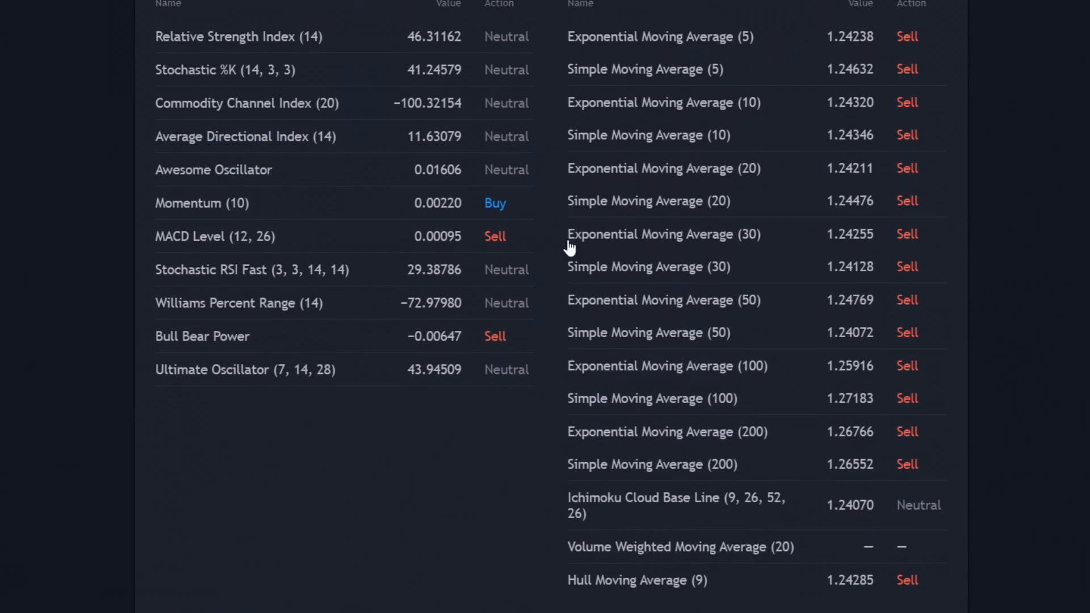
pyautogui.moveTo(549, 235)
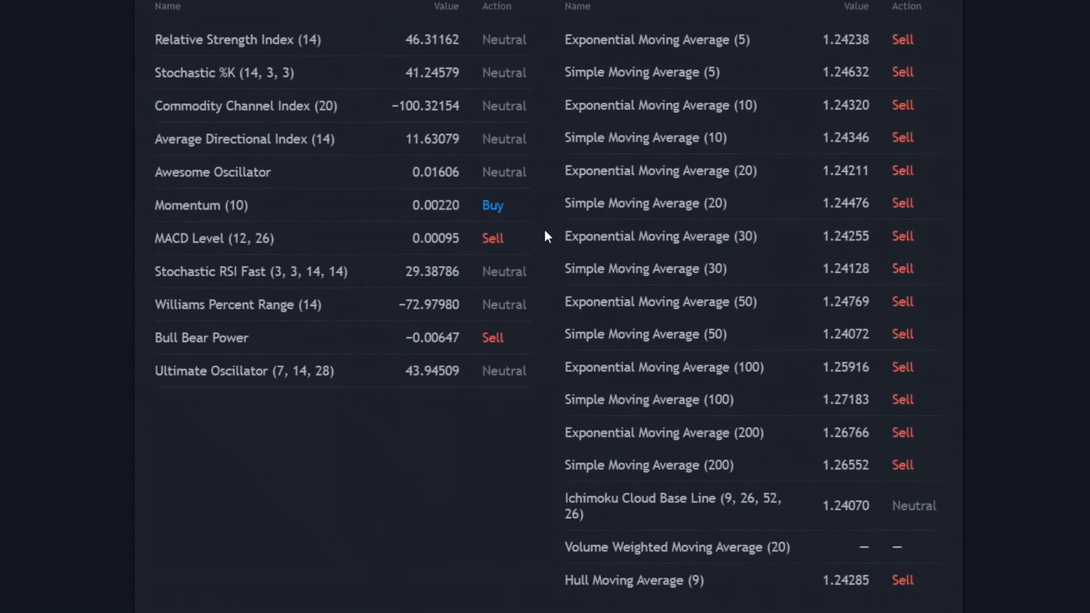
pyautogui.scroll(3)
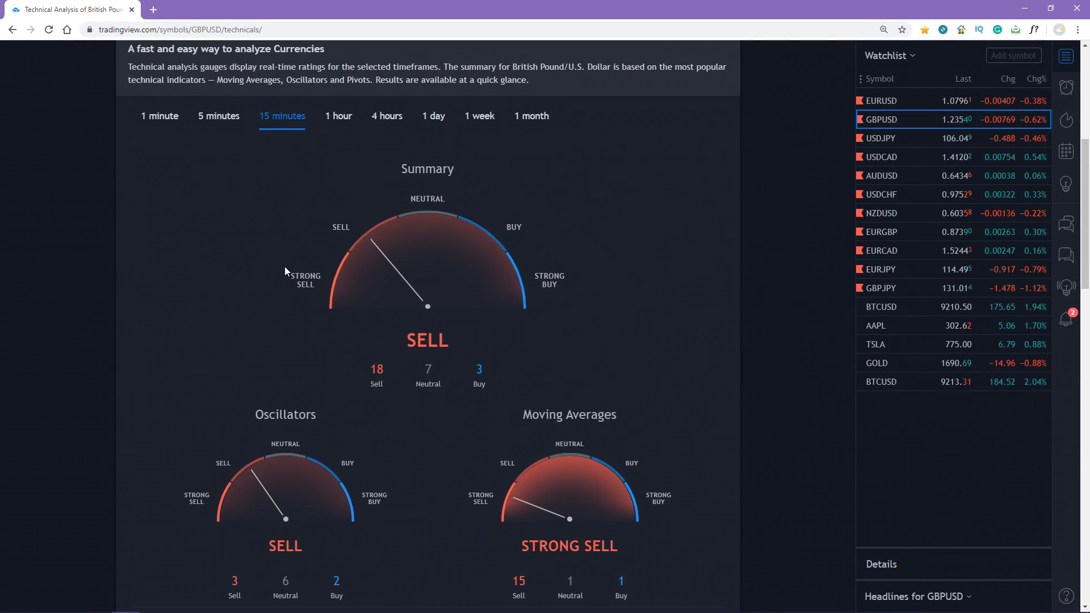
pyautogui.scroll(-3)
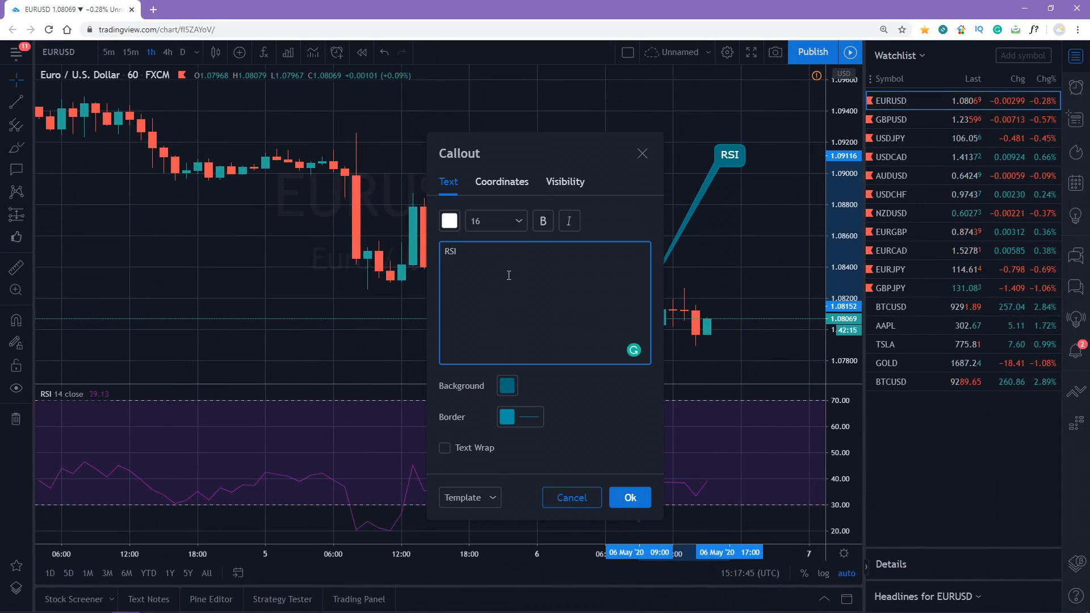
# Confirm the callout note reading RSI on the EURUSD hourly chart
pyautogui.click(628, 497)
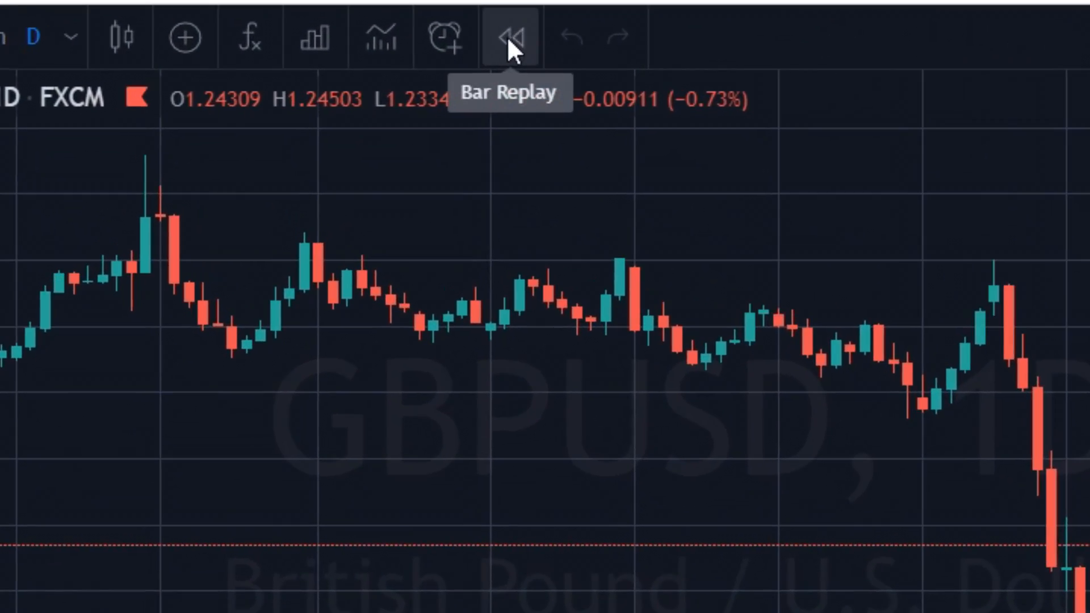
# Start Bar Replay from 23 Jan '20 at higher speed and pause after the March plunge
pyautogui.click(511, 37)
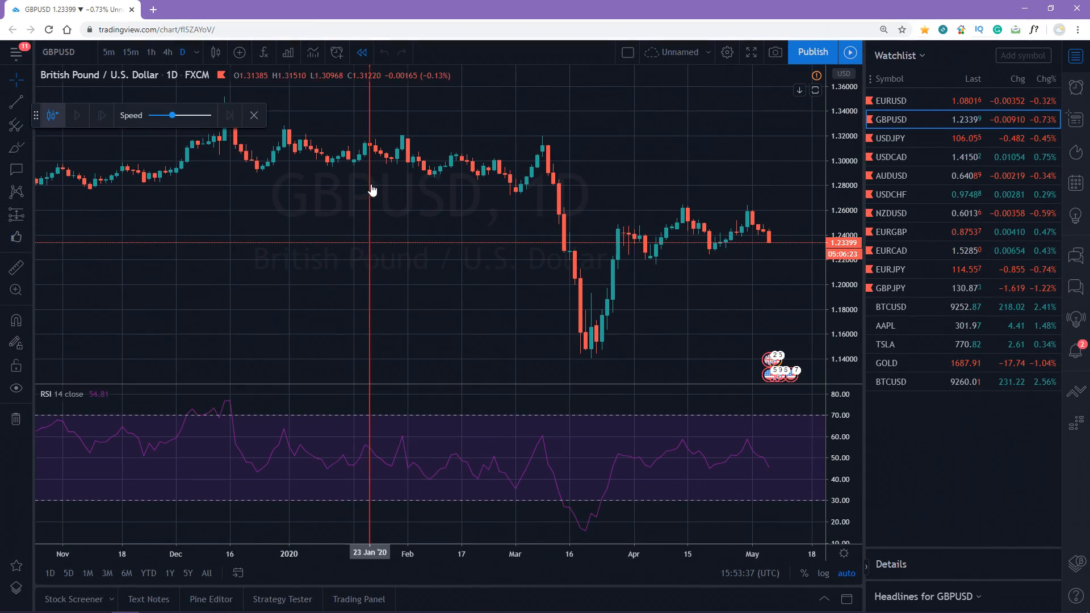
pyautogui.click(100, 115)
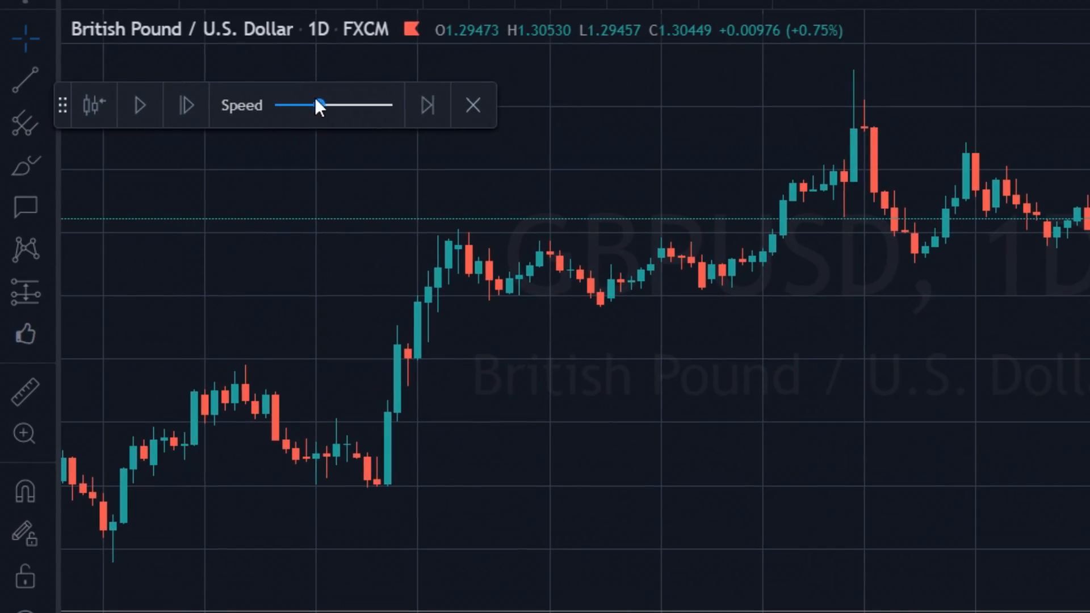
pyautogui.moveTo(315, 104); pyautogui.dragTo(321, 106)
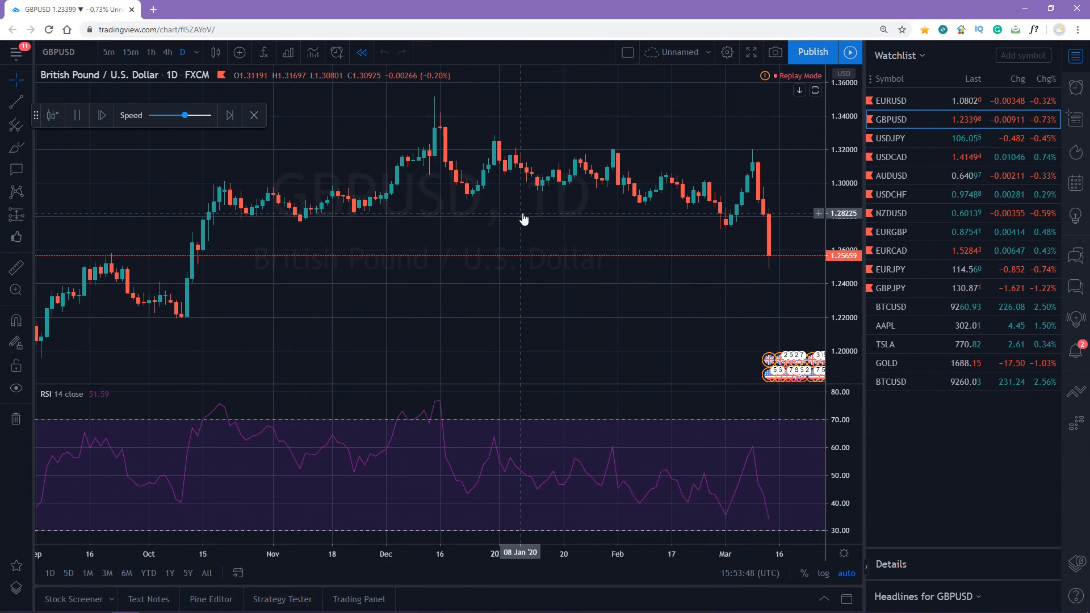
pyautogui.click(101, 115)
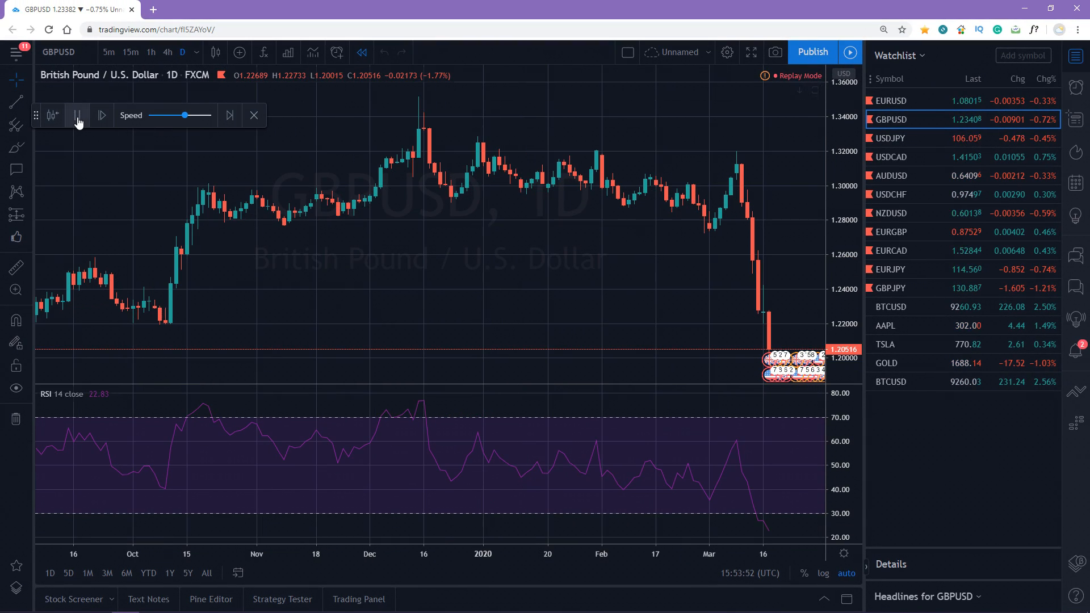
pyautogui.click(76, 114)
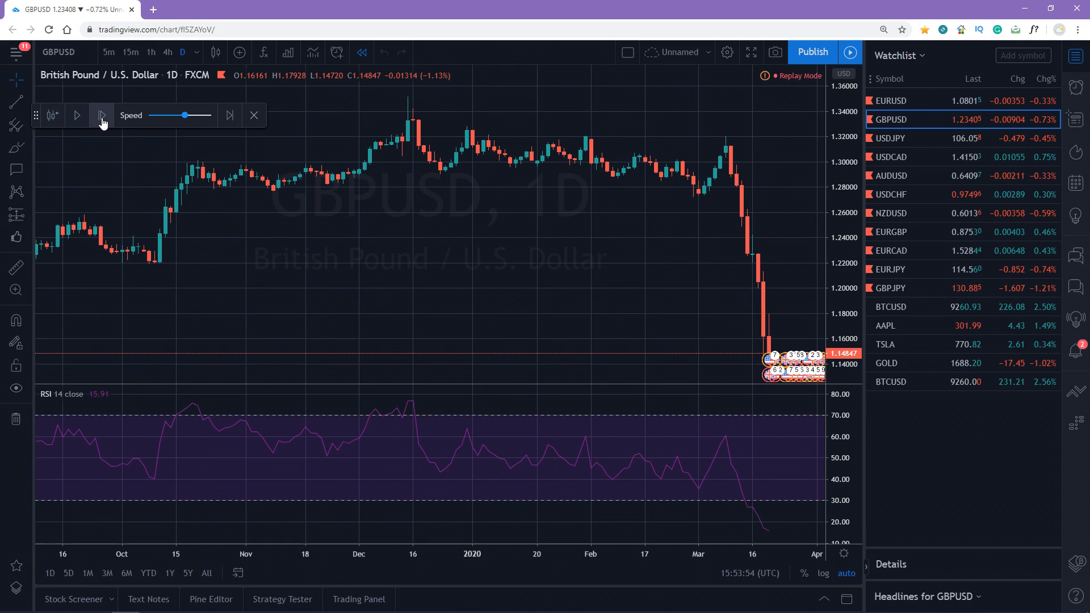
# Step the replay forward bar by bar into the April recovery
pyautogui.click(101, 115)
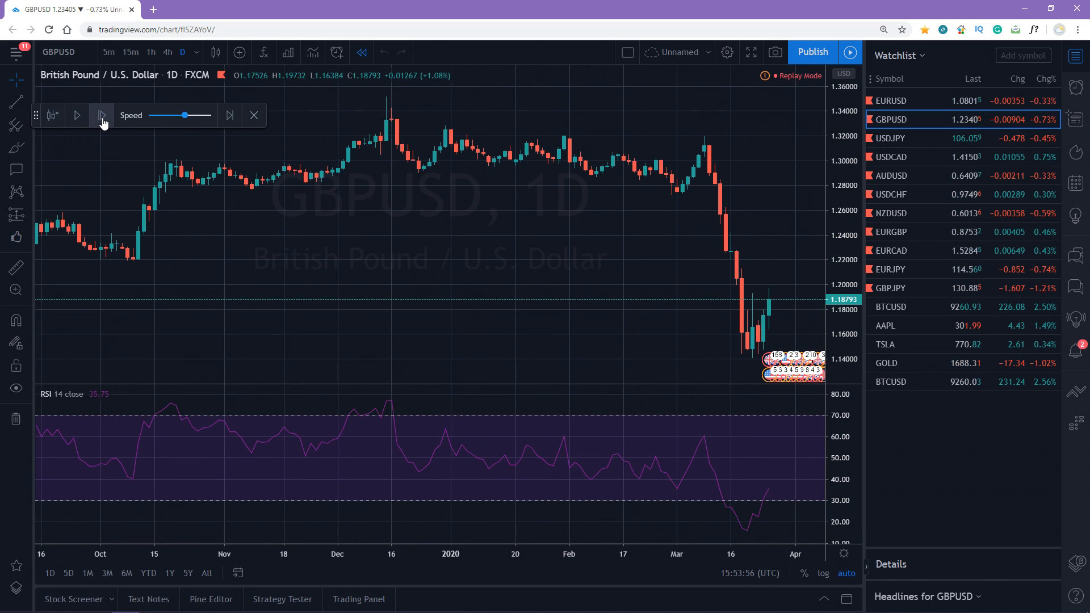
pyautogui.click(101, 114)
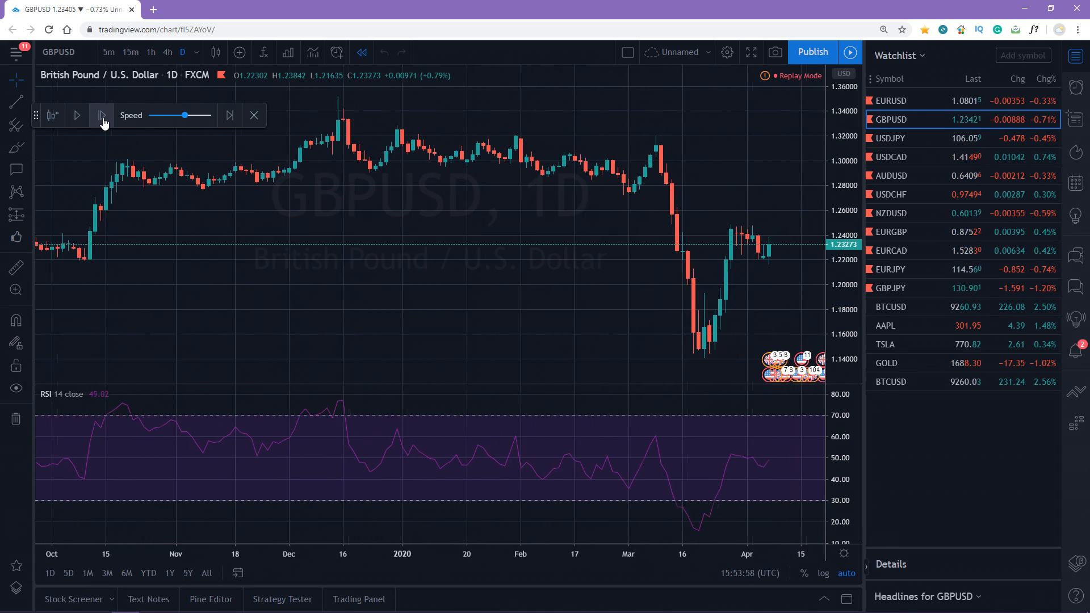
pyautogui.click(101, 115)
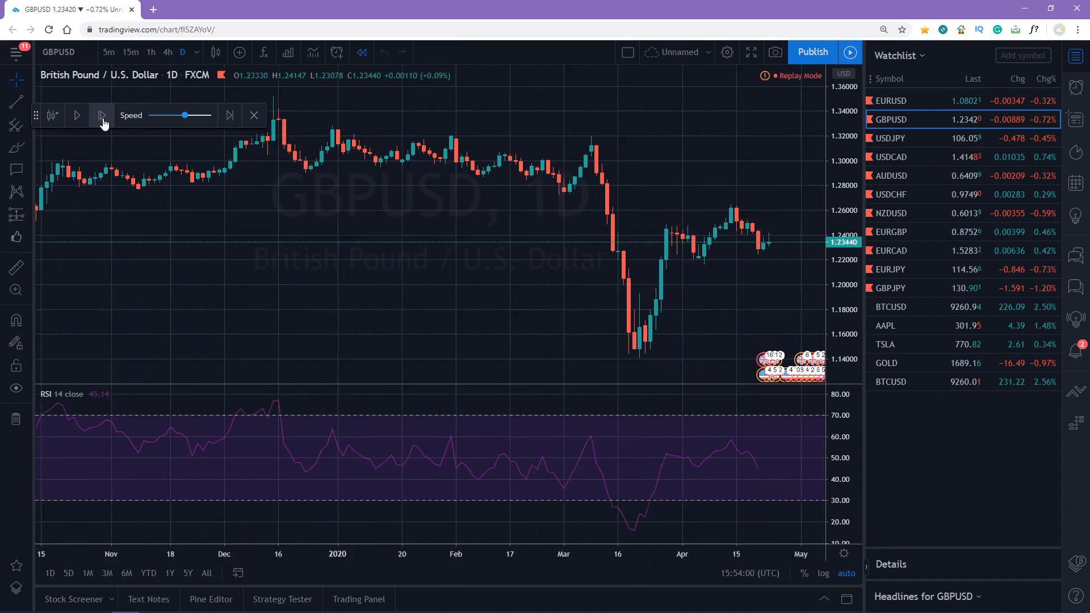
pyautogui.click(101, 115)
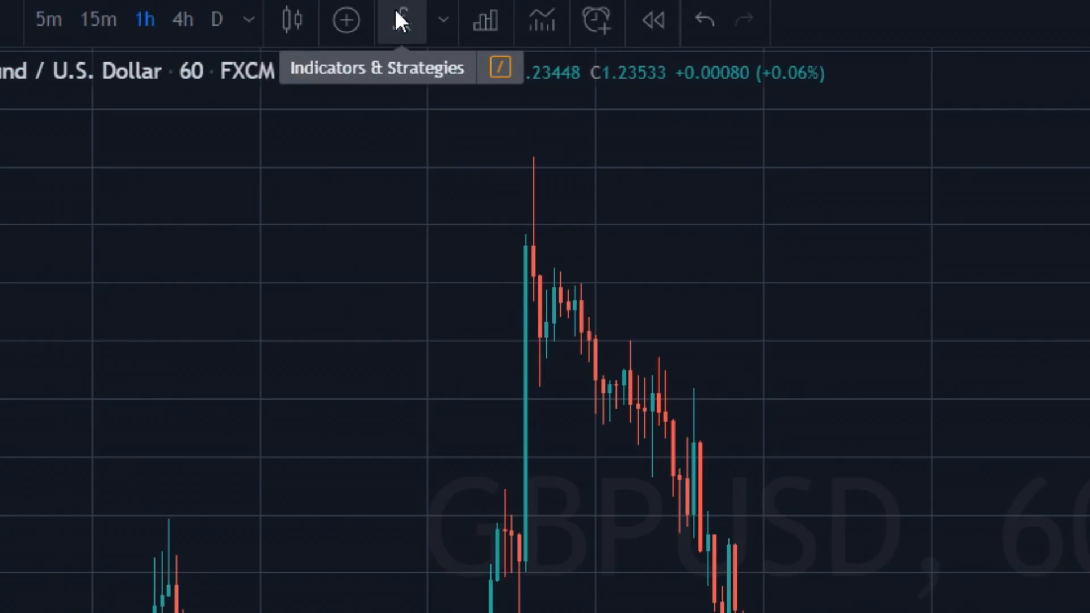
# Search the indicators list for 'moving' and browse the matching results
pyautogui.click(400, 19)
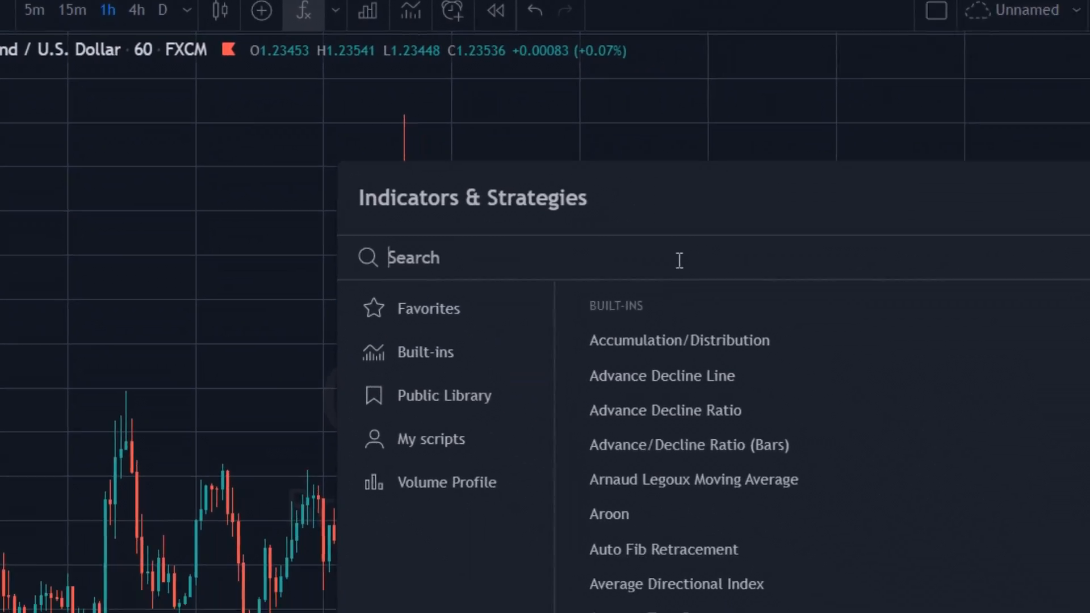
pyautogui.write('moving')
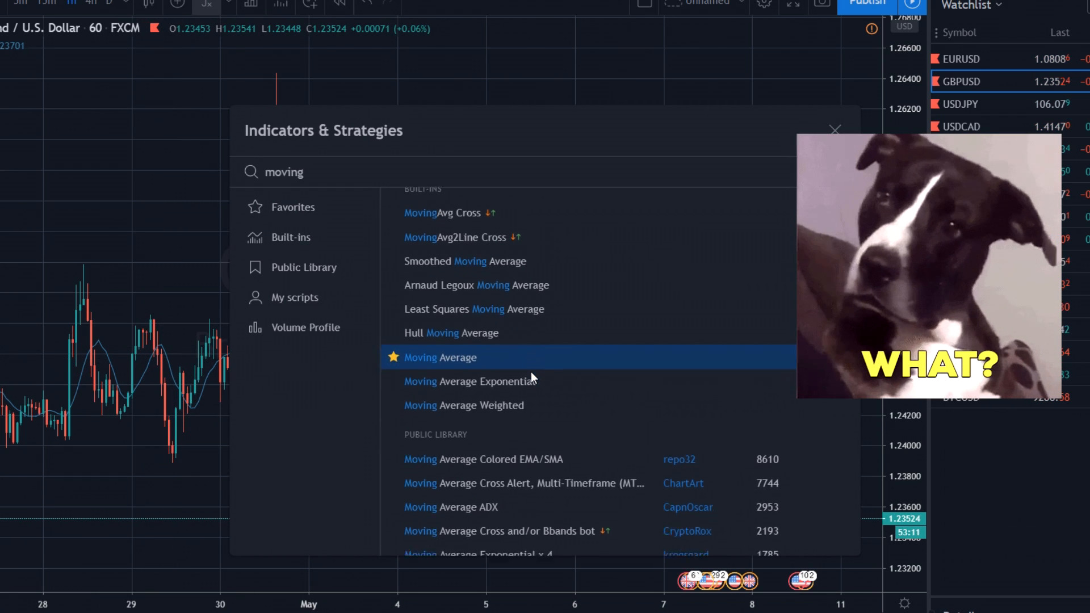
pyautogui.scroll(-3)
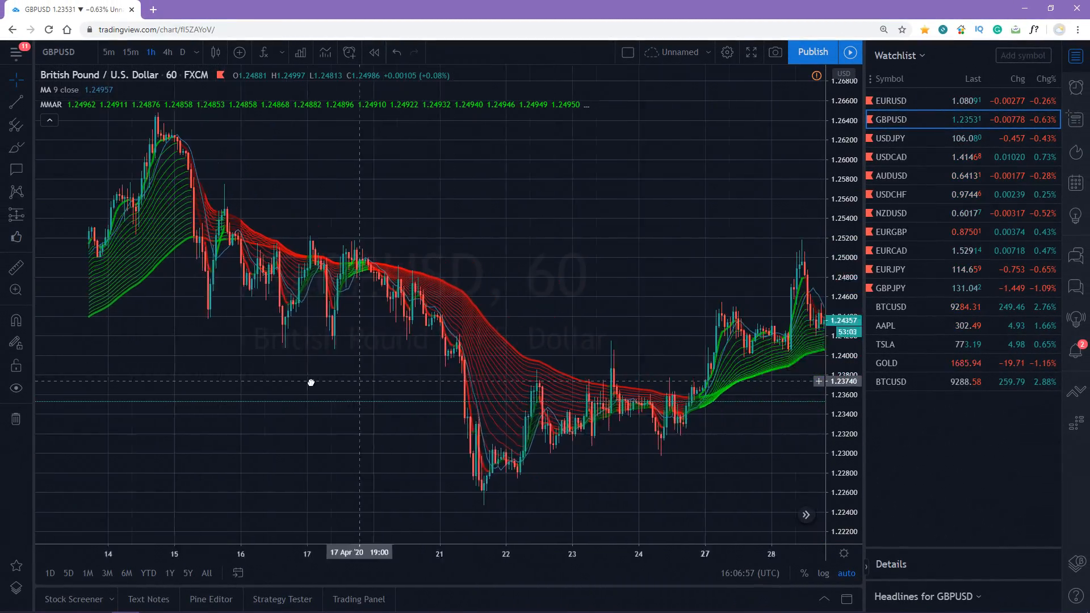
pyautogui.click(264, 52)
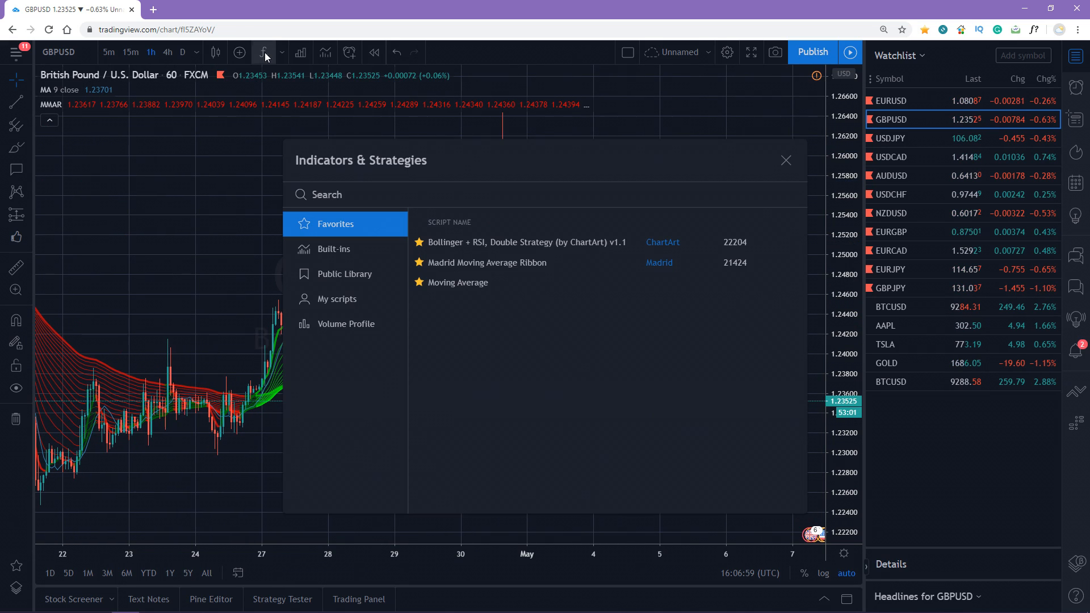
# Search 'rsi', add Bollinger + RSI, Double Strategy (by ChartArt) v1.1 and view its Strategy Tester results
pyautogui.click(334, 248)
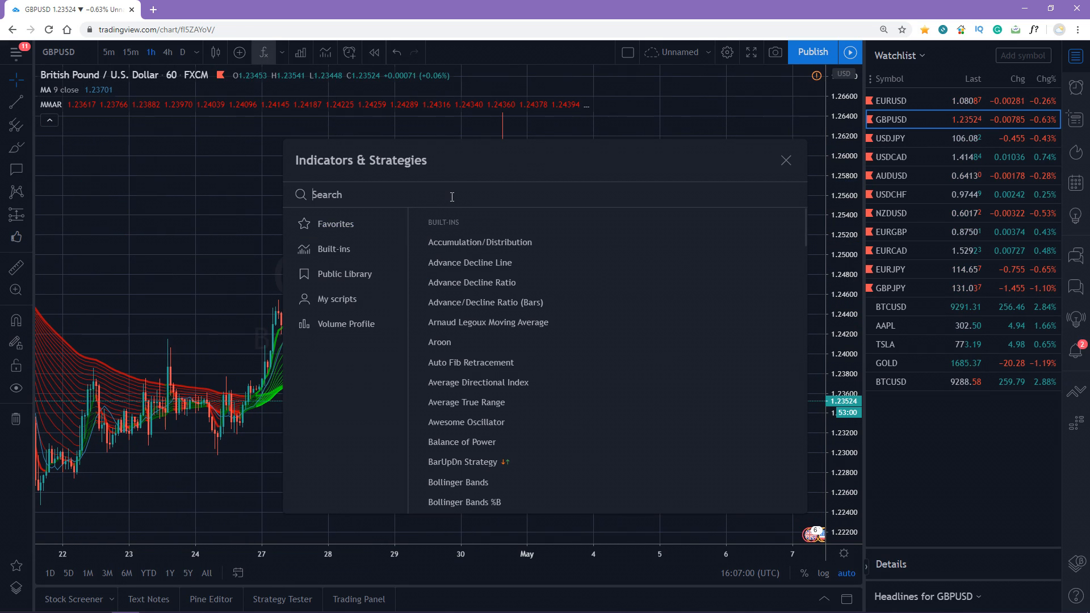
pyautogui.write('rsi')
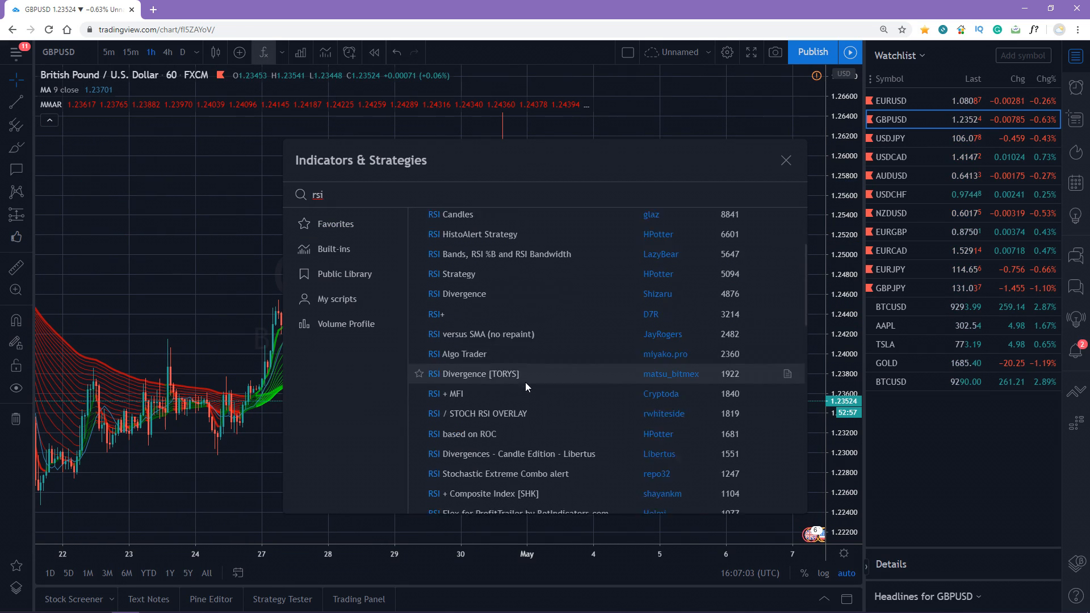
pyautogui.scroll(-3)
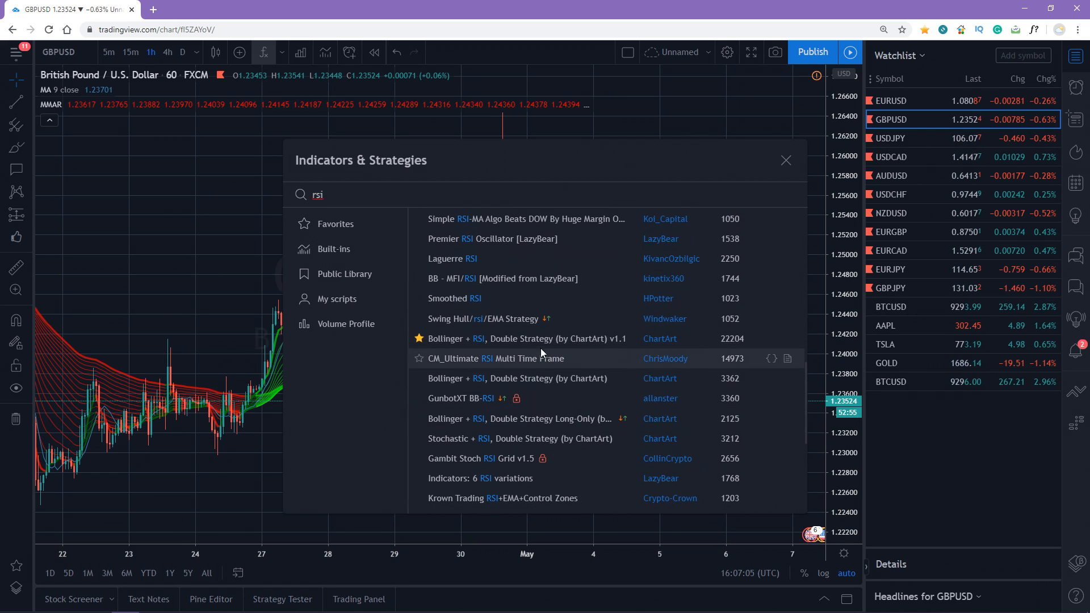
pyautogui.click(526, 339)
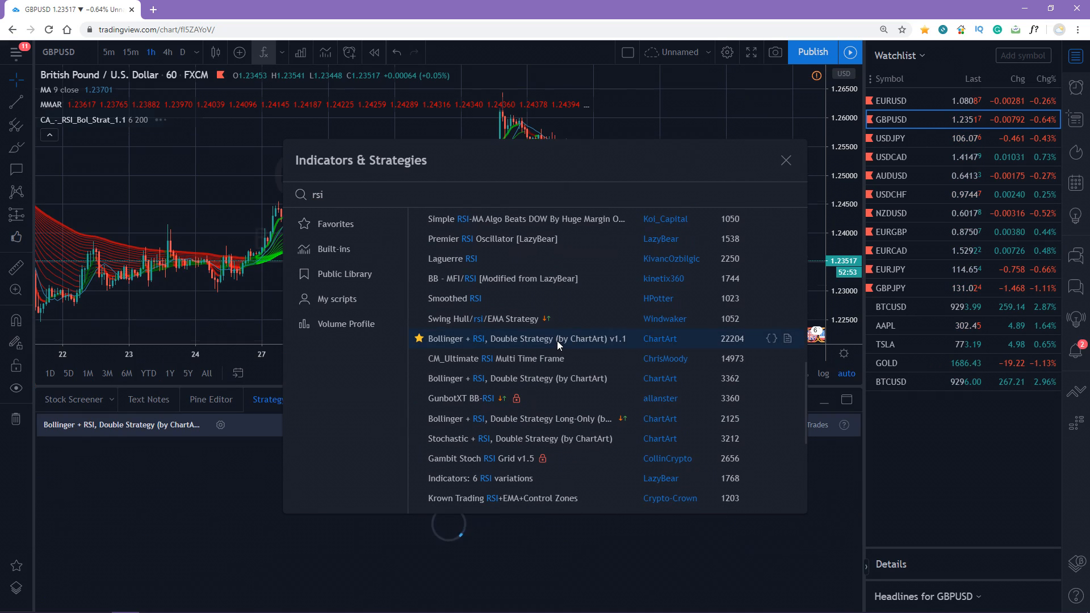
pyautogui.click(526, 339)
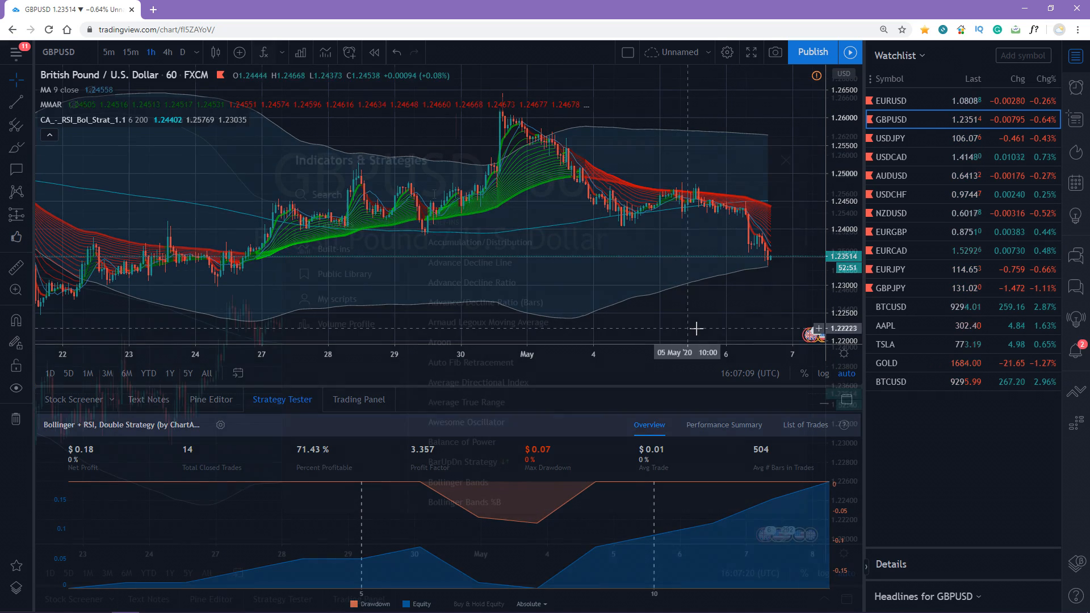
pyautogui.write('trend')
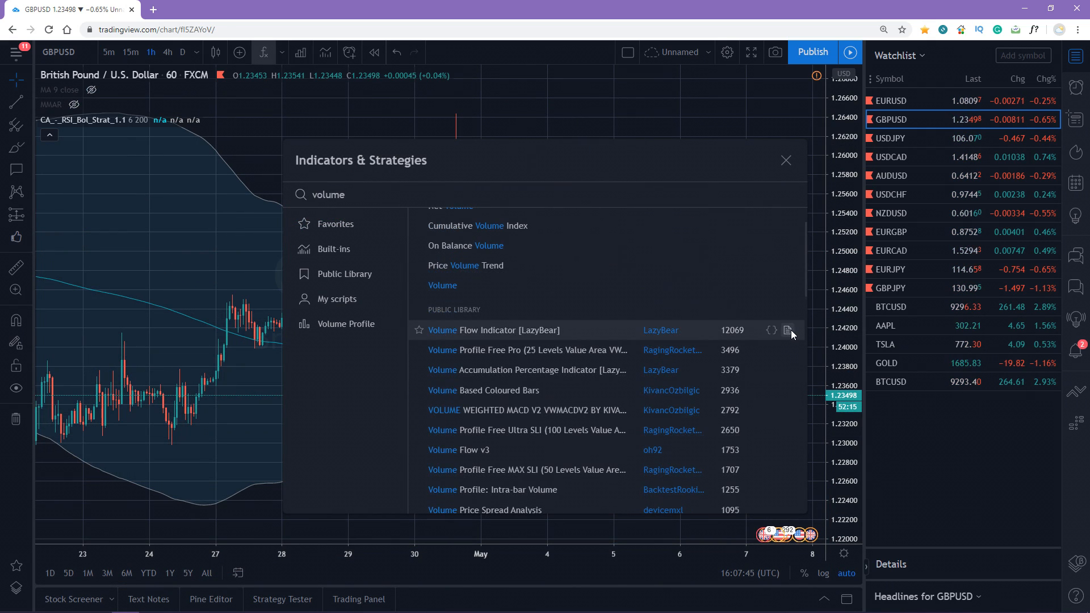
pyautogui.click(788, 331)
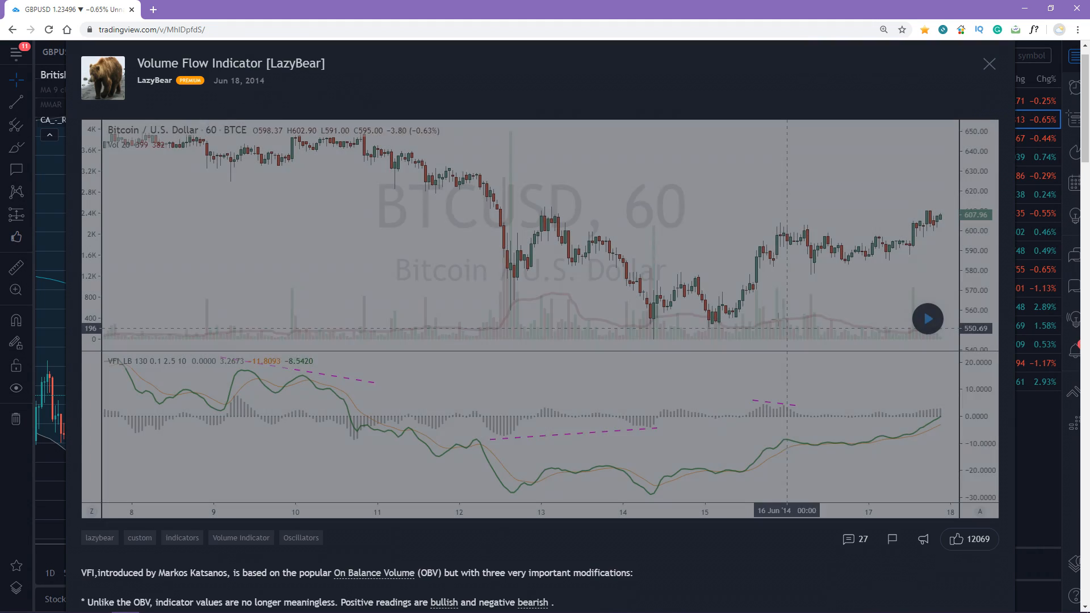
pyautogui.scroll(-3)
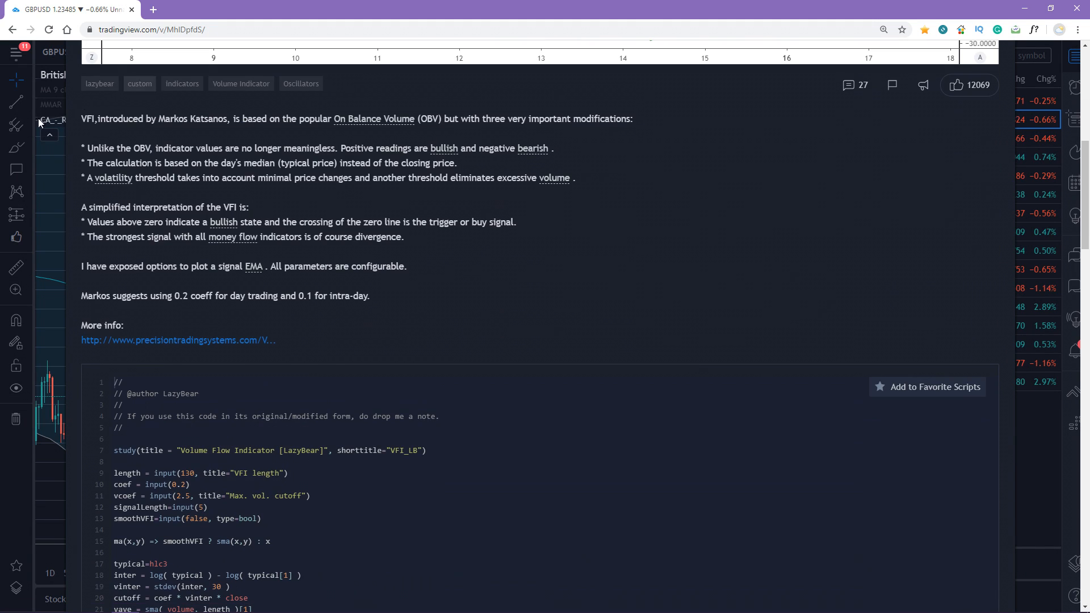
pyautogui.scroll(-3)
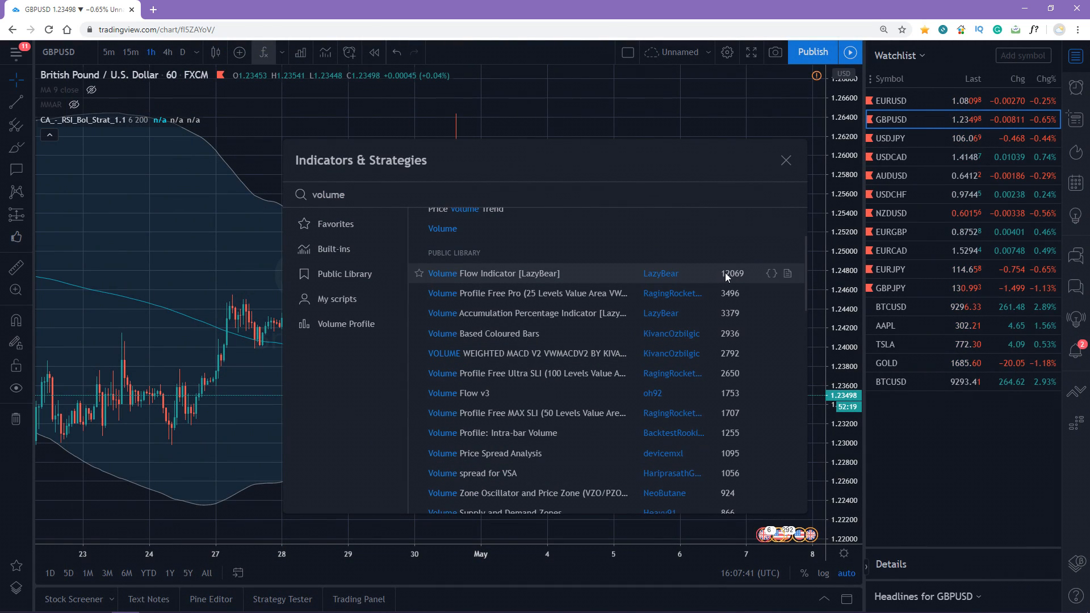
pyautogui.scroll(-3)
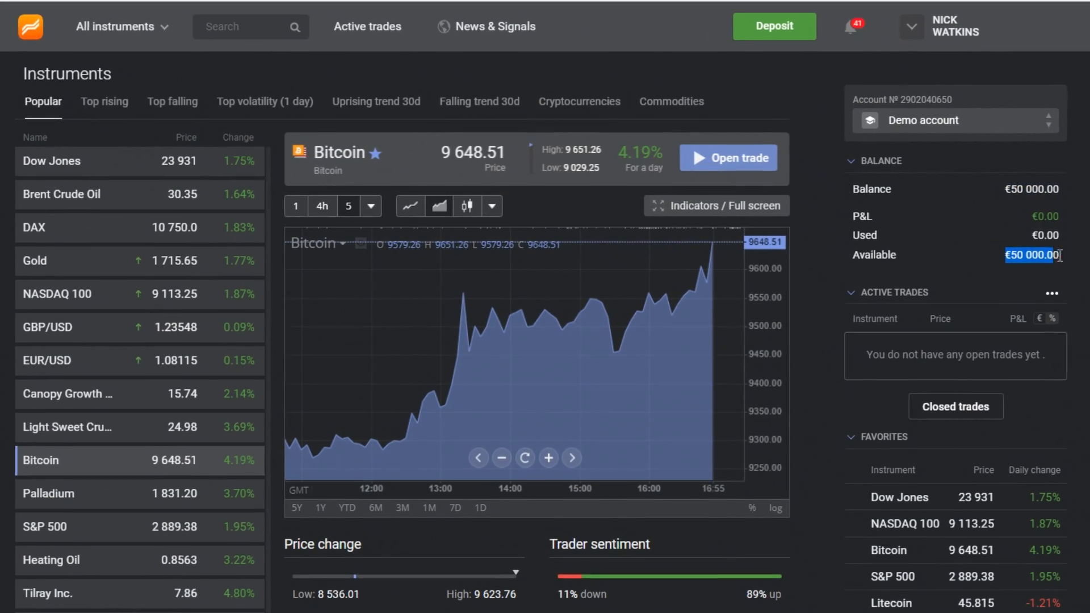
# Open a Bitcoin trade and buy with the €3 000 position at 20× multiplier
pyautogui.click(728, 156)
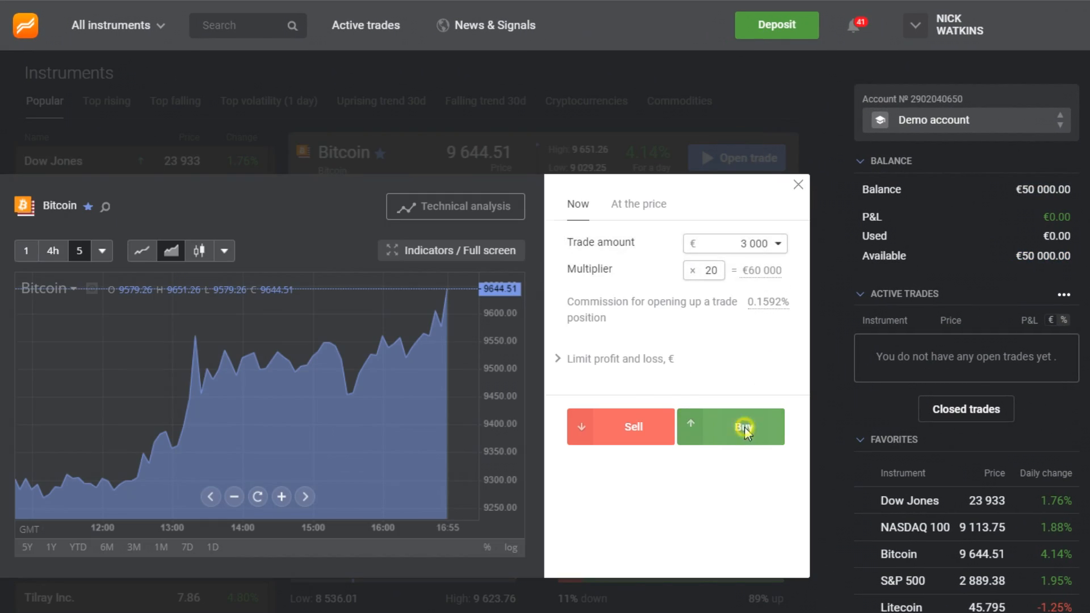
pyautogui.click(743, 425)
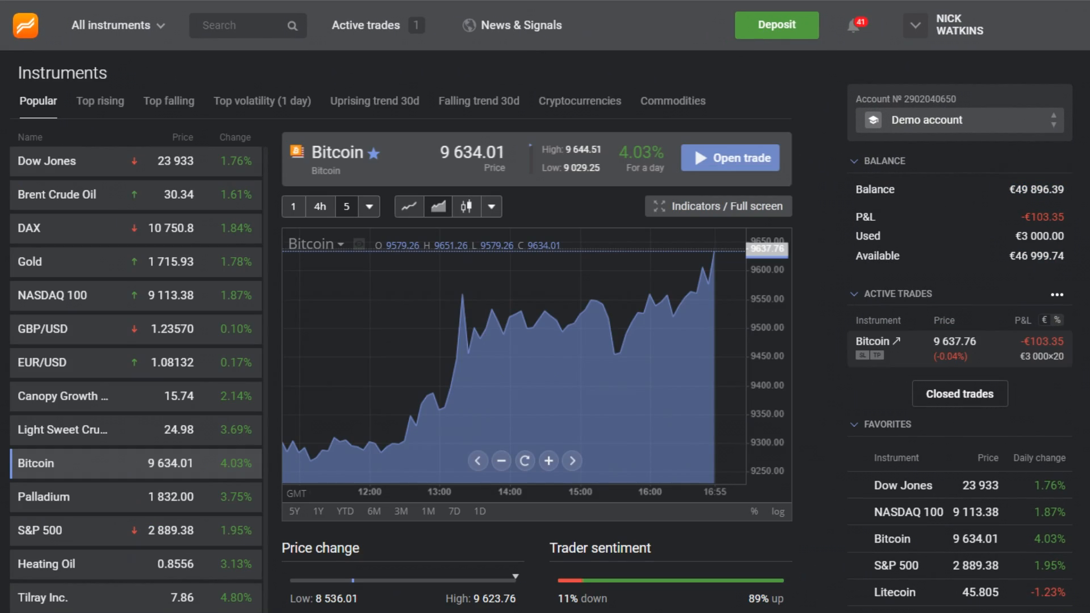